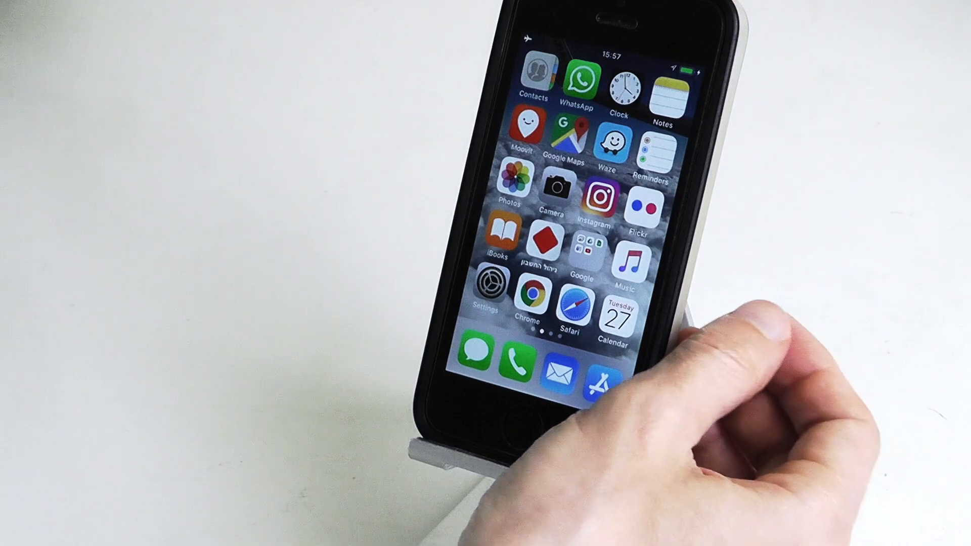
Show the Sharing pane, where Internet Sharing from Ethernet is currently off
{"action": "left_click", "coordinate": [639, 198]}
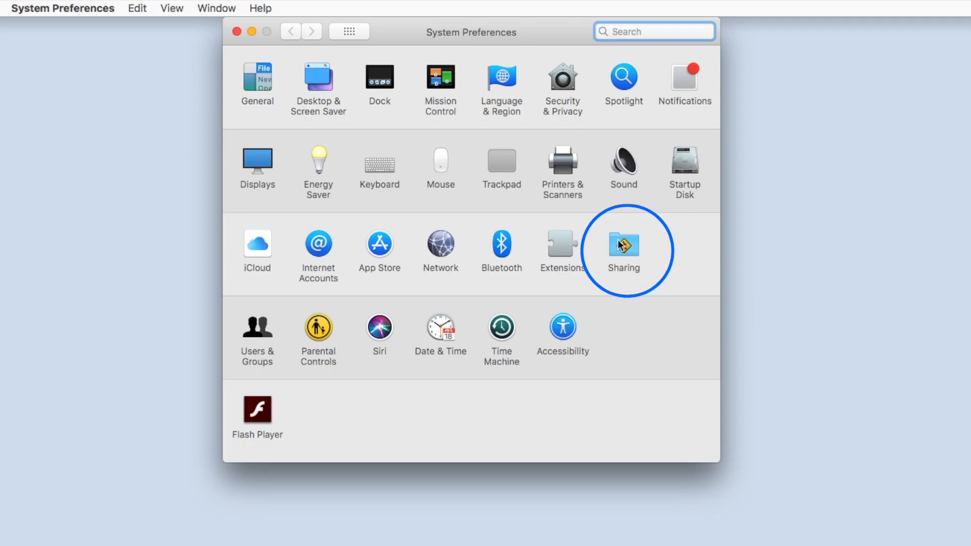
{"action": "left_click", "coordinate": [623, 245]}
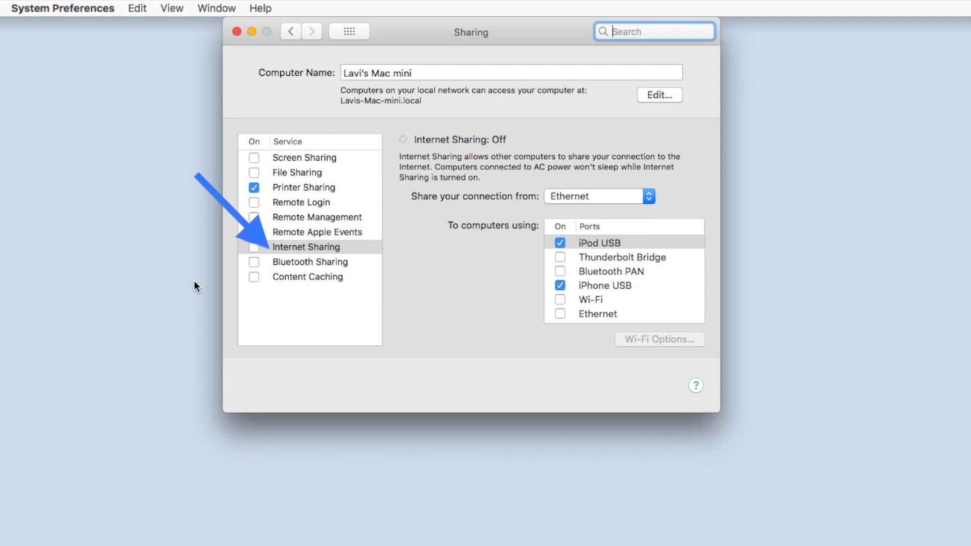
{"action": "left_click", "coordinate": [597, 196]}
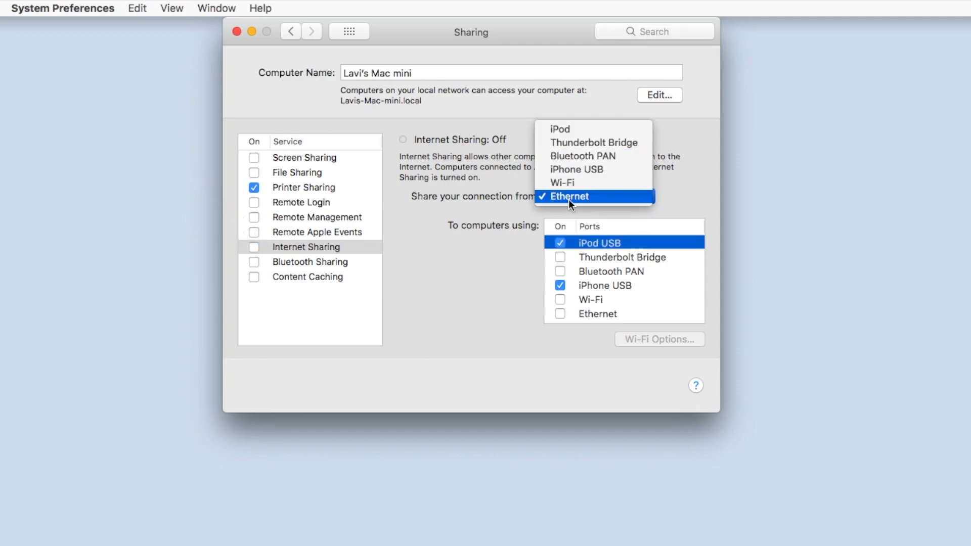
{"action": "left_click", "coordinate": [569, 196]}
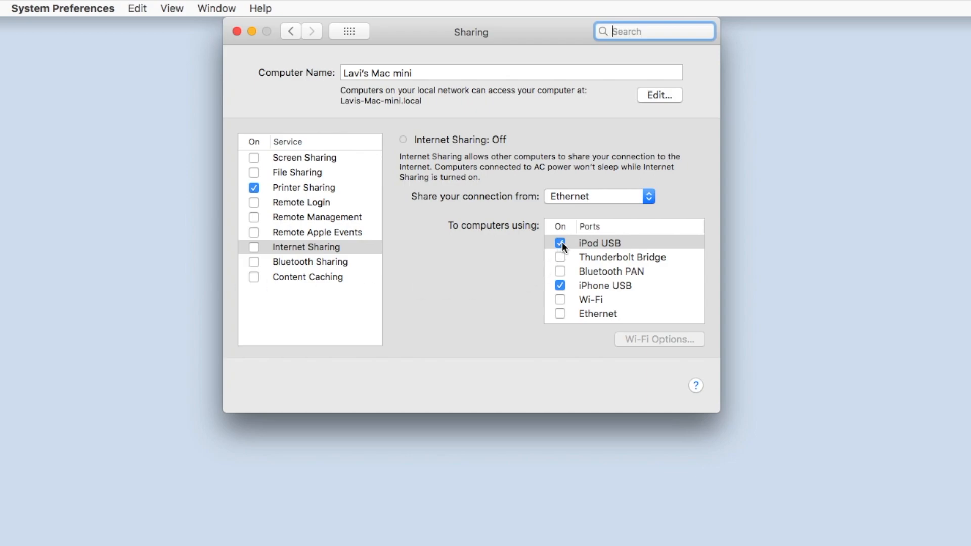
{"action": "left_click", "coordinate": [604, 285]}
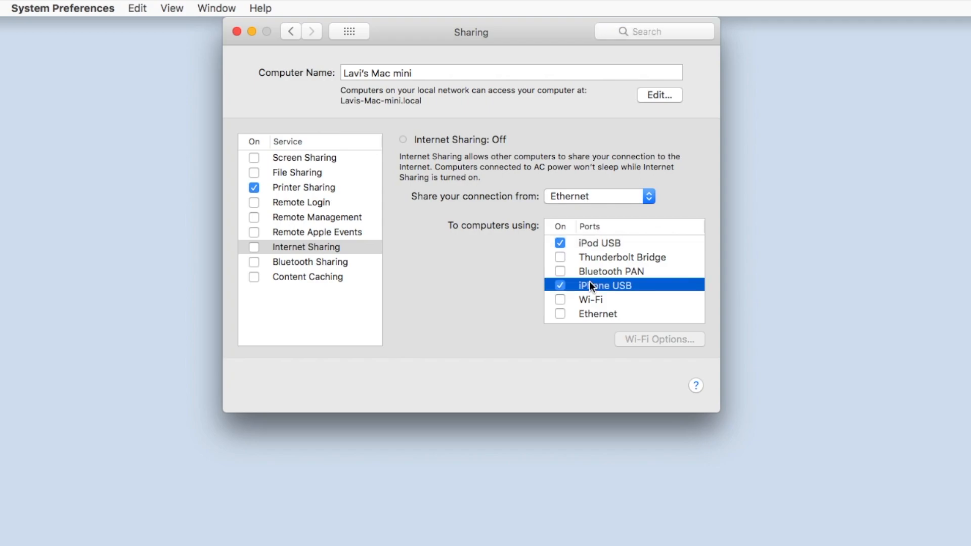